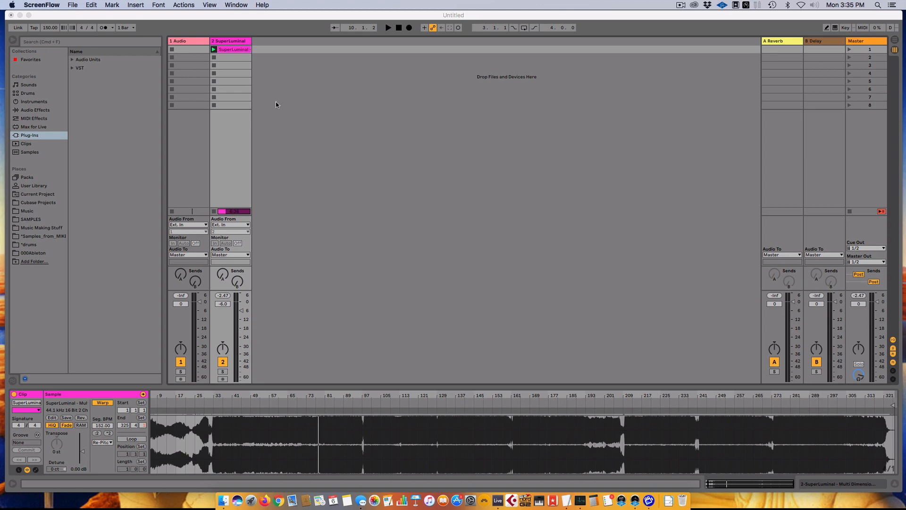
mouse_move(375, 275)
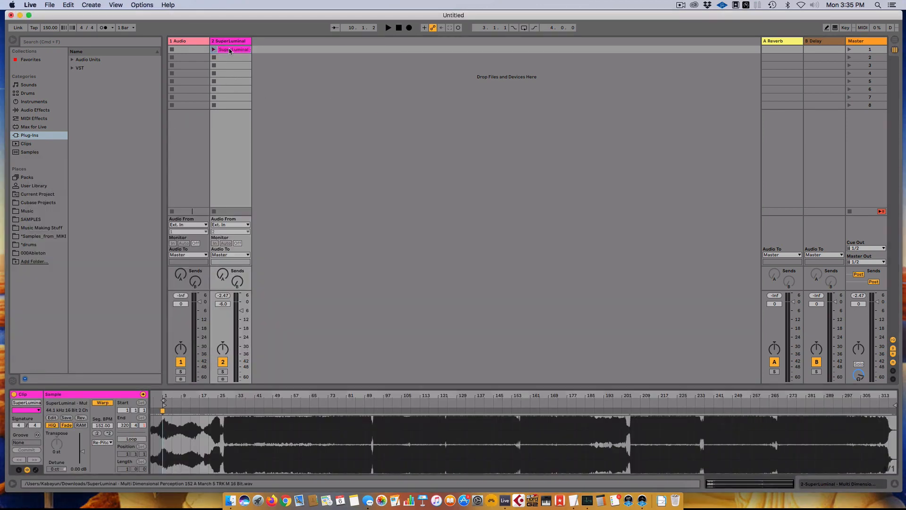
- Focus the SuperLuminal clip's waveform and place the insert mark at the first kick around 27.4.1
left_click(282, 423)
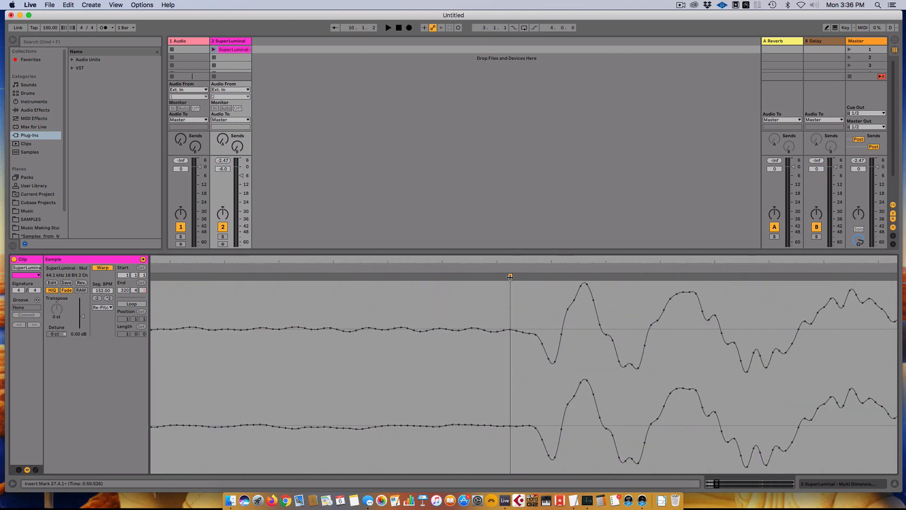
right_click(509, 276)
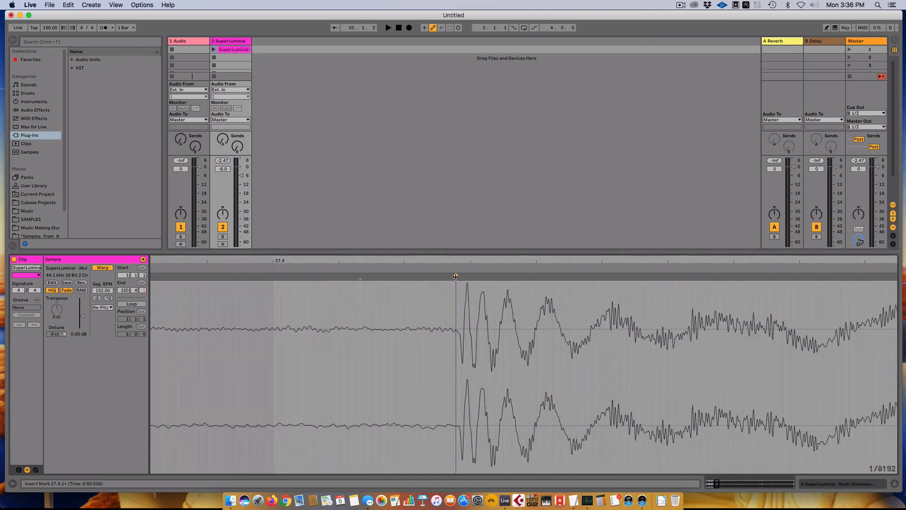
- Use Set 1.1.1 Here on the marked first kick so it becomes the start of bar 1
right_click(456, 276)
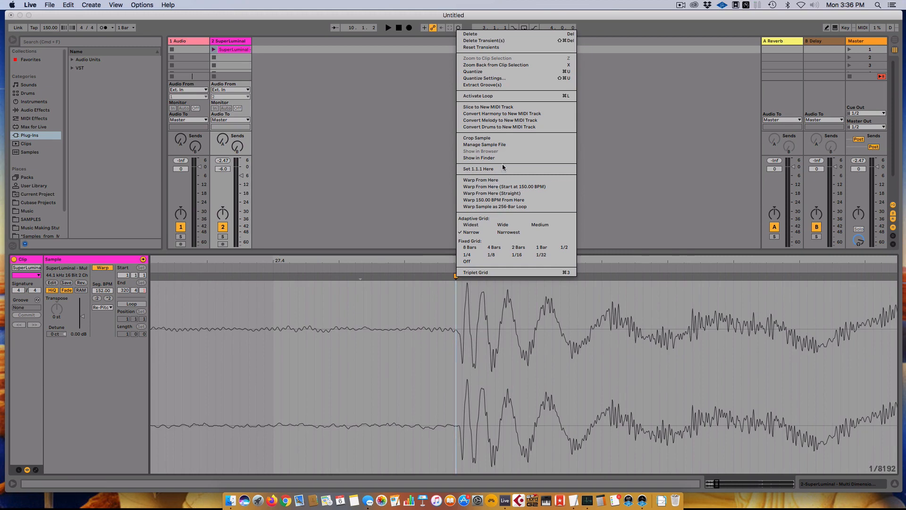
mouse_move(497, 168)
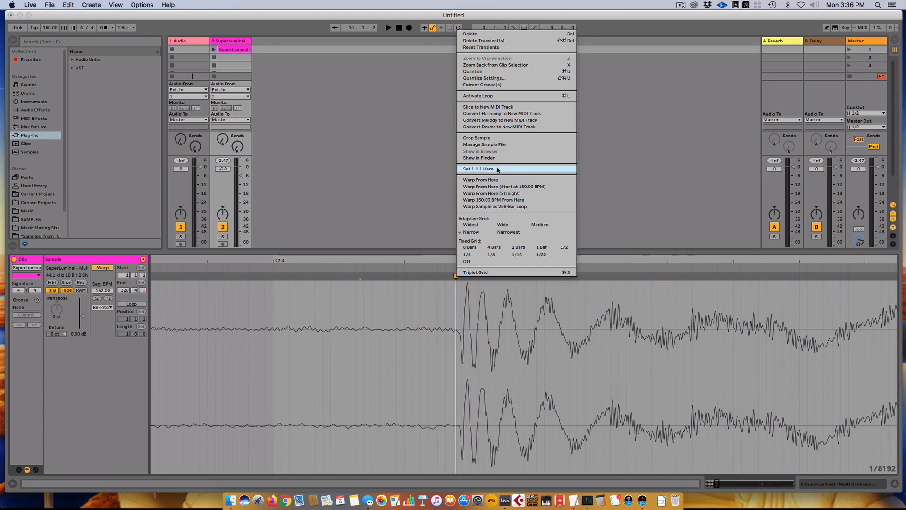
left_click(477, 169)
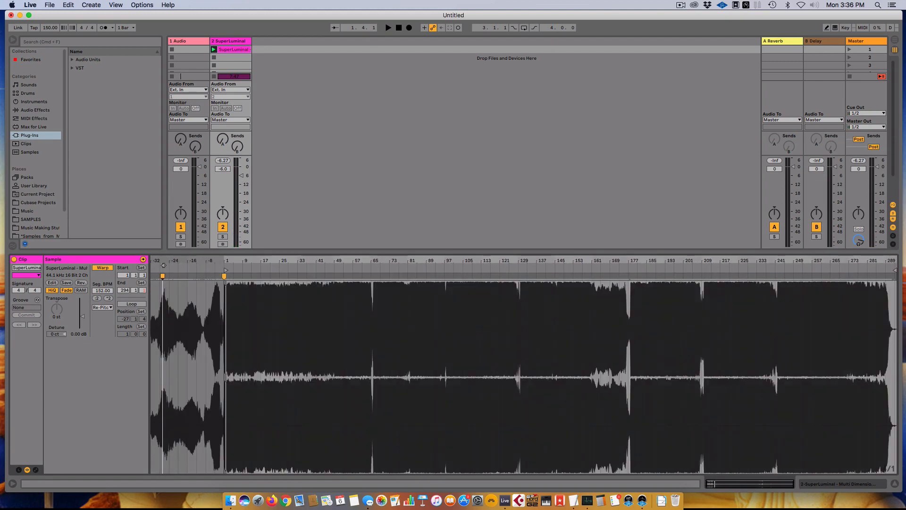
- Audition the track from just after bar 1, around bar 145 and further along the song
left_click(162, 276)
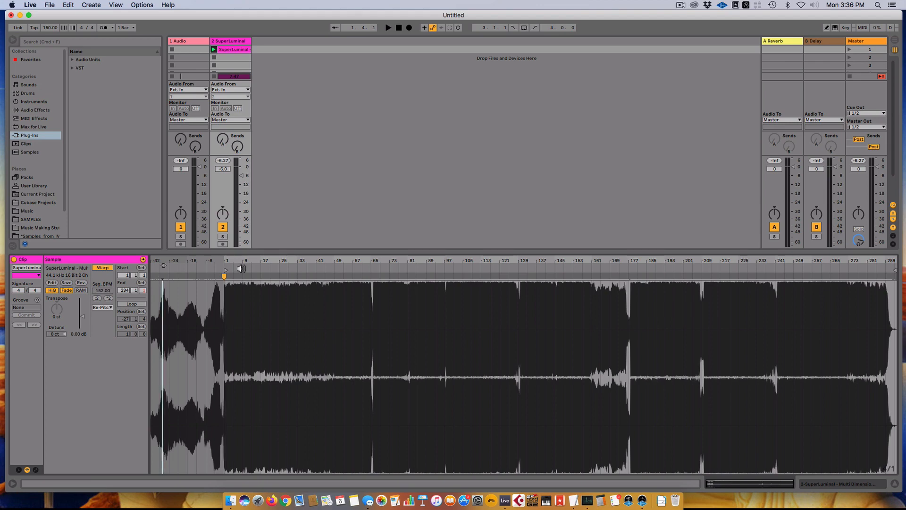
left_click(563, 267)
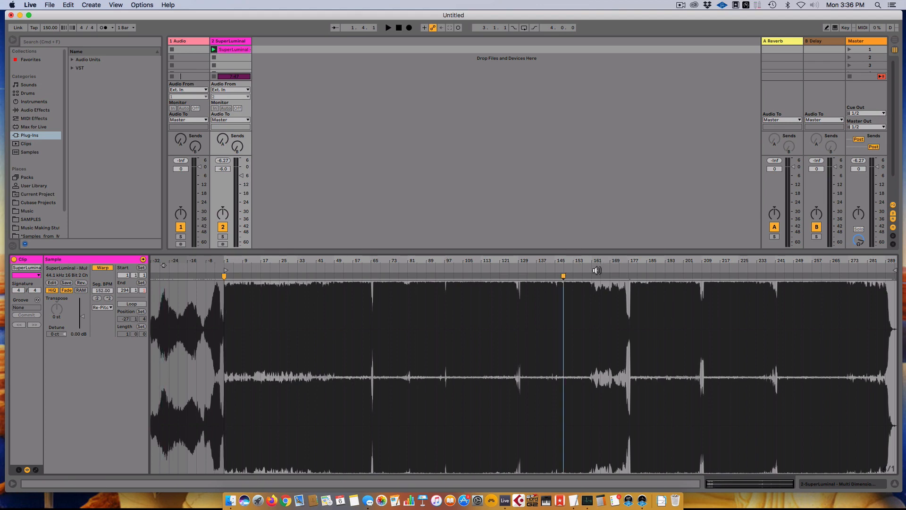
left_click(388, 27)
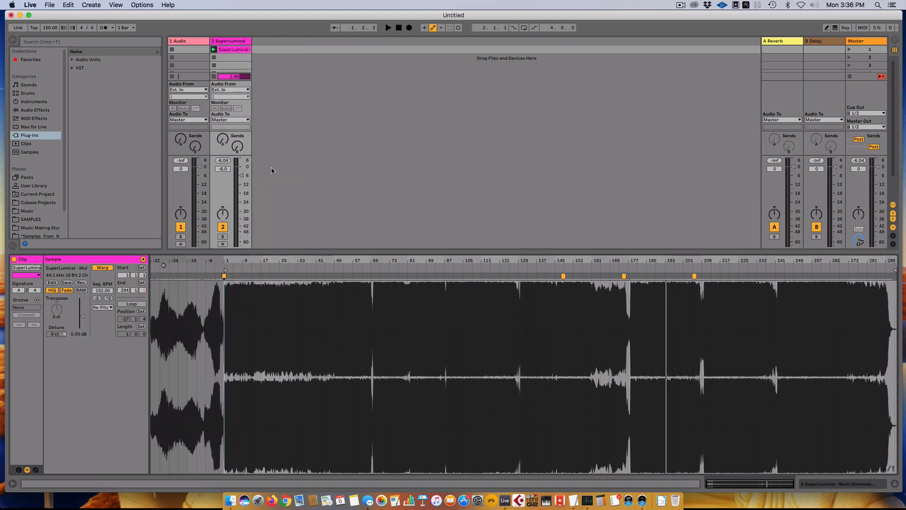
- Apply Warp From Here (Straight) at the bar-1 marker, clearing the later warp markers
right_click(225, 276)
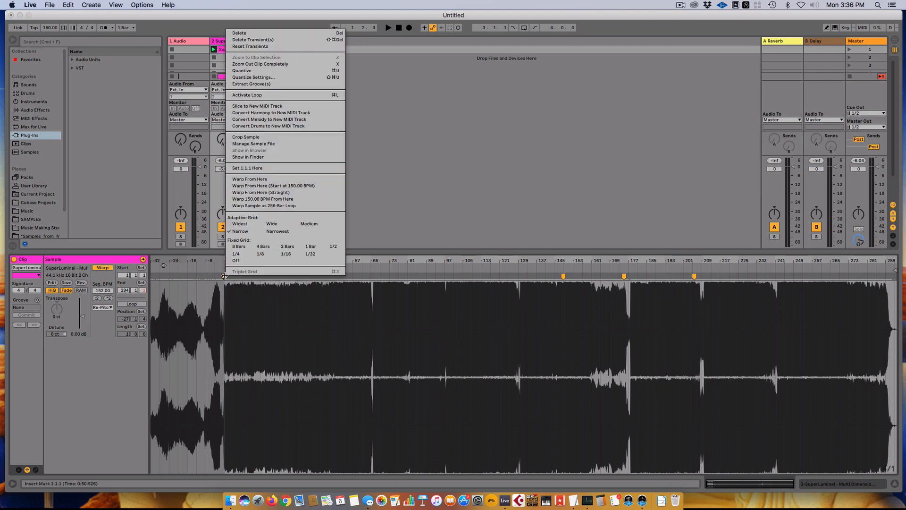
mouse_move(254, 192)
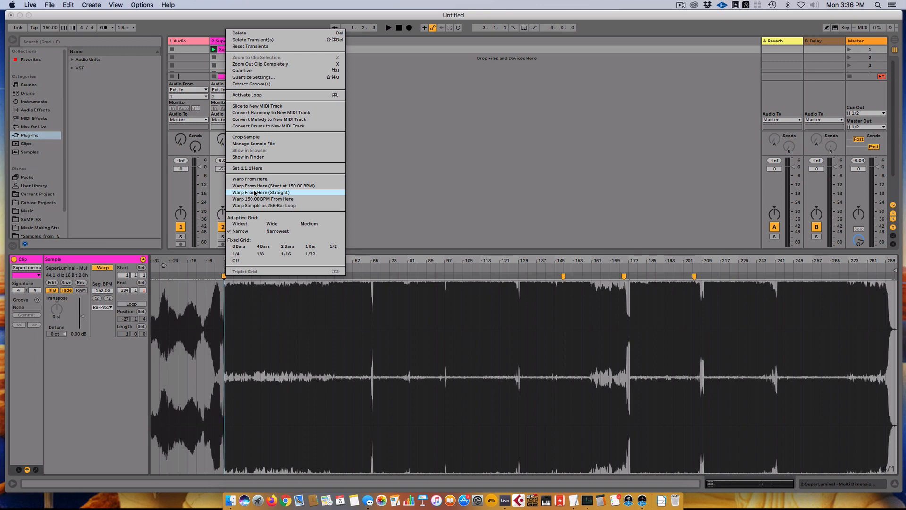
mouse_move(258, 179)
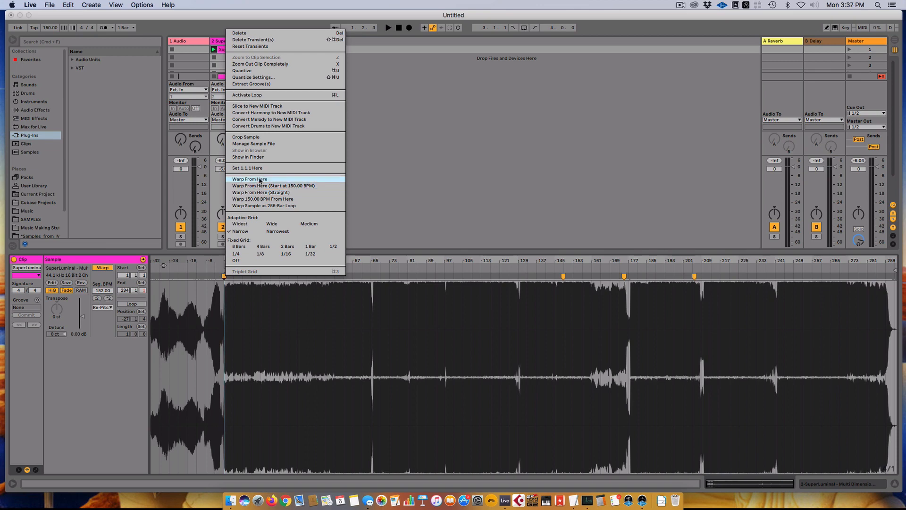
mouse_move(273, 185)
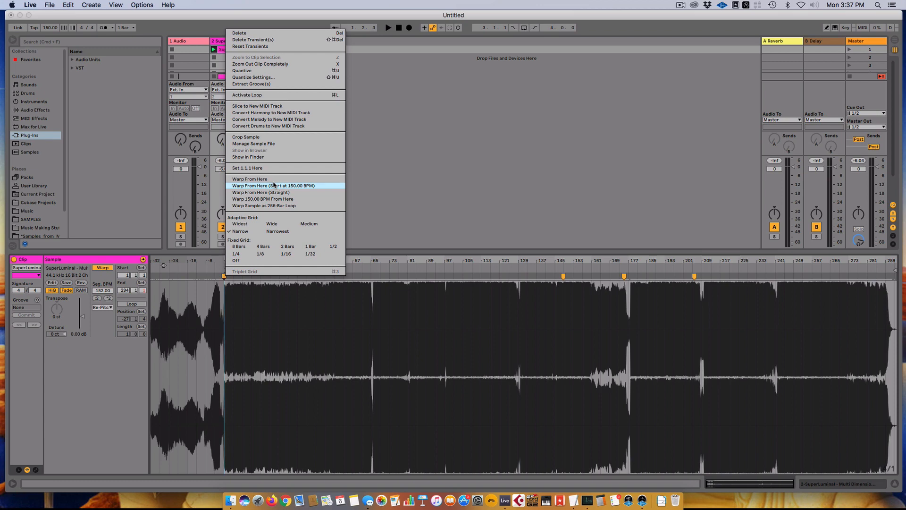
mouse_move(274, 200)
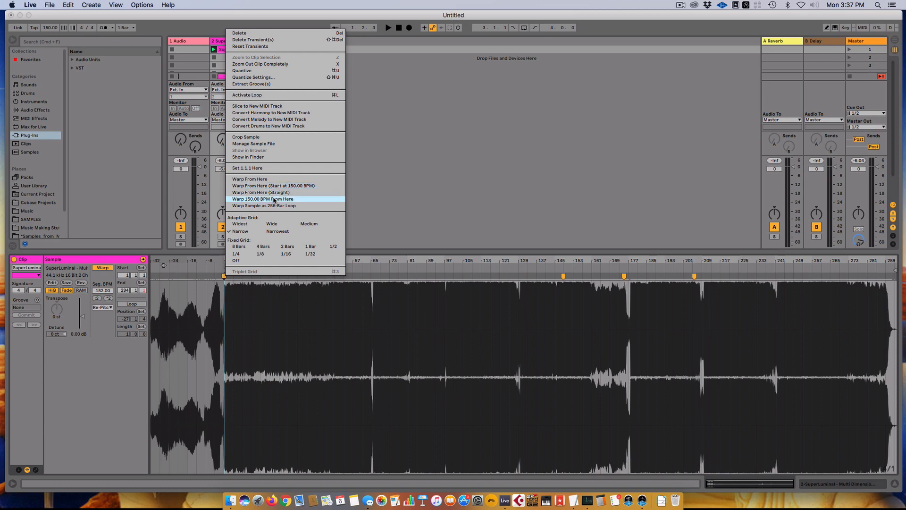
mouse_move(273, 196)
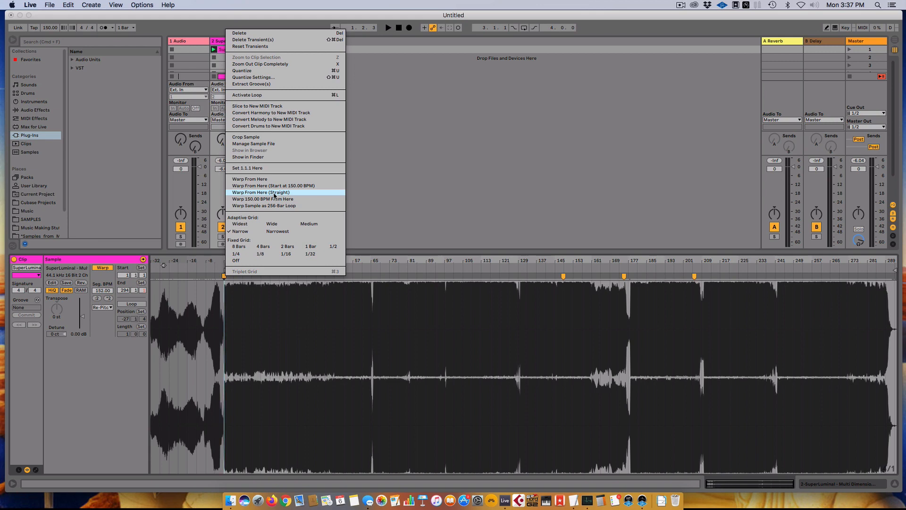
left_click(261, 191)
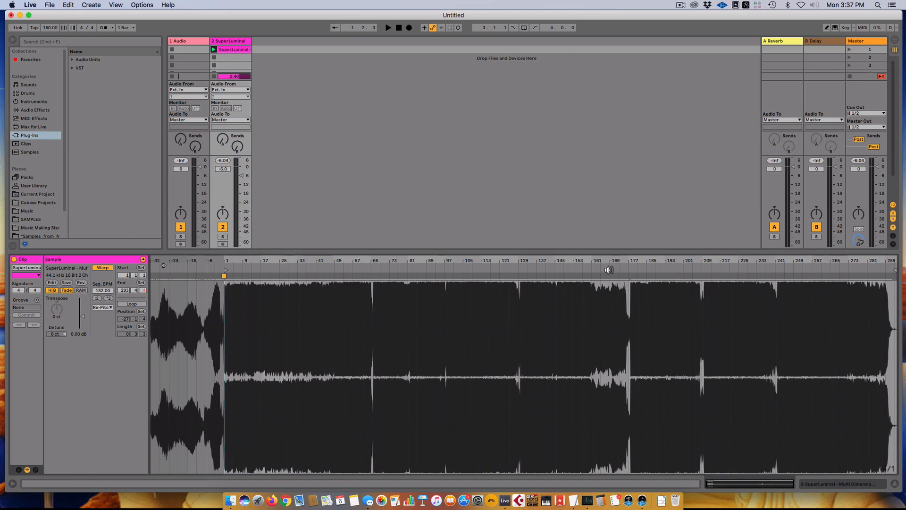
- Inspect the kick at bar 1.1.1 against the beat grid, segment tempo reading about 116 BPM
left_click(387, 276)
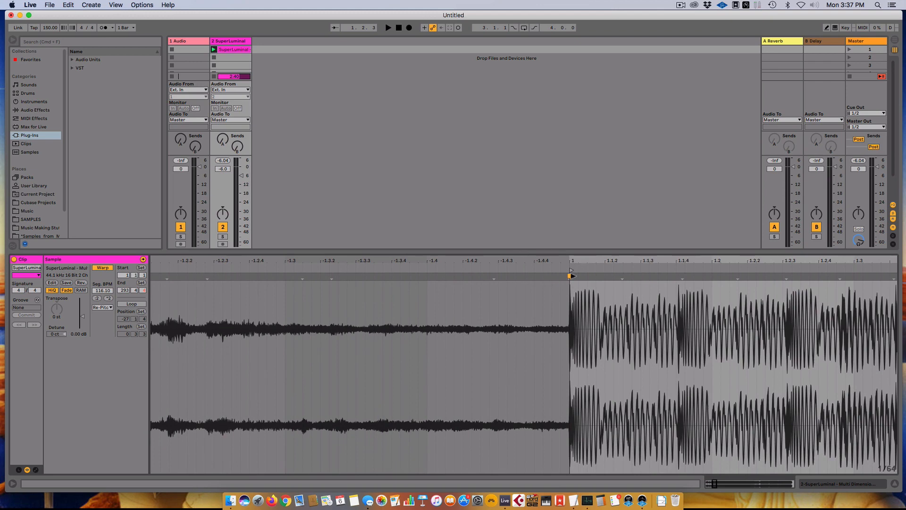
- Re-warp straight from bar 1 so the segment tempo reads 152 BPM, then launch the SuperLuminal clip
right_click(570, 275)
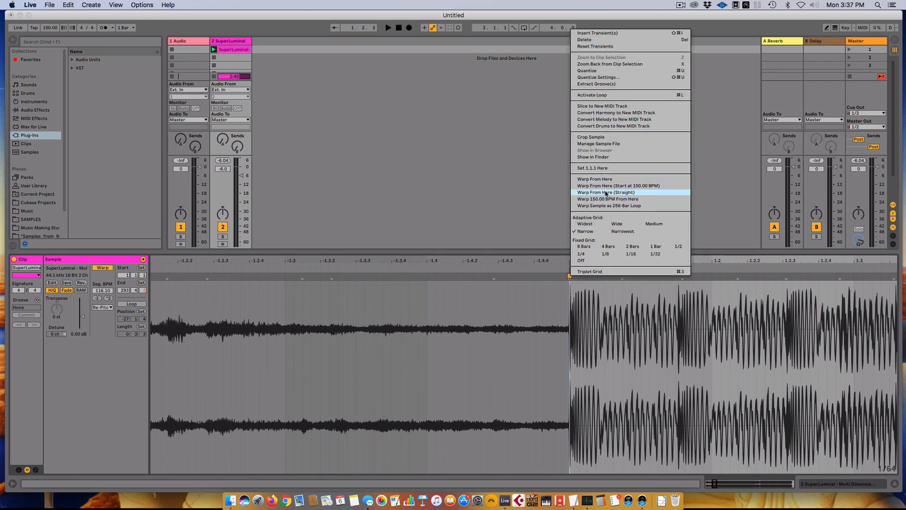
left_click(606, 192)
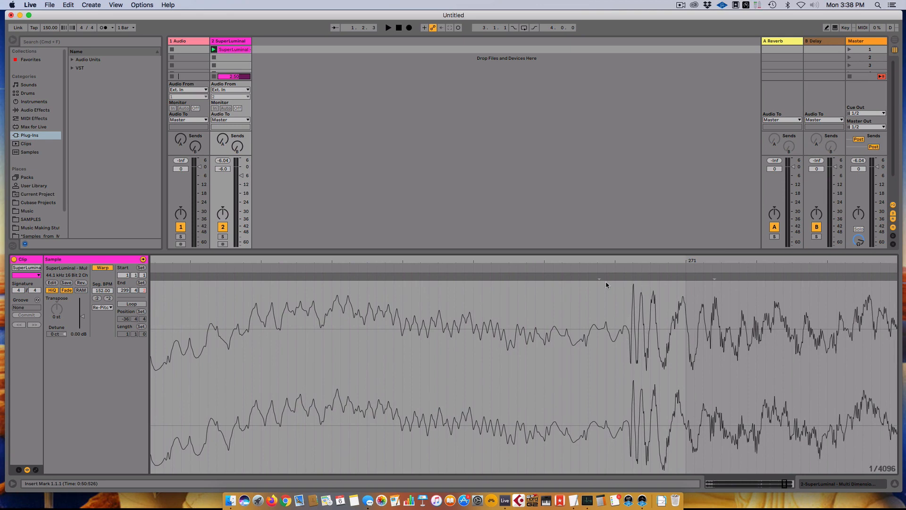
mouse_move(603, 280)
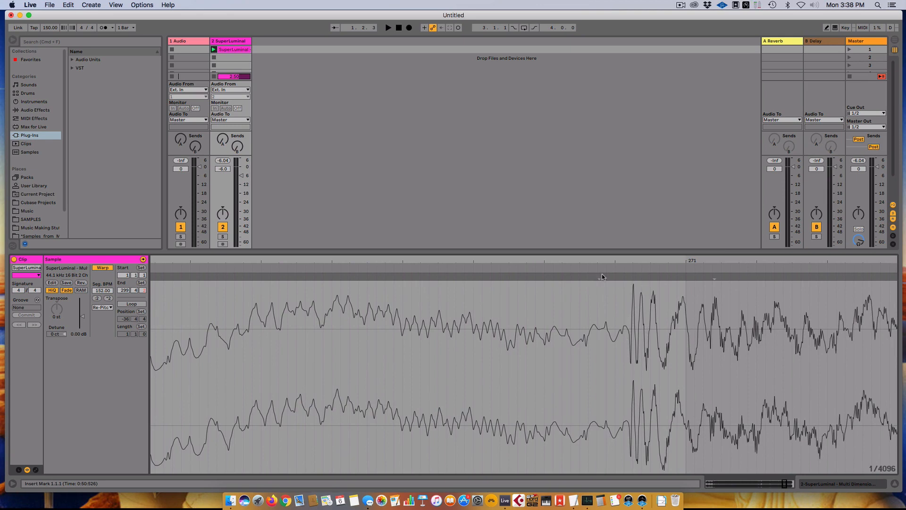
left_click(599, 277)
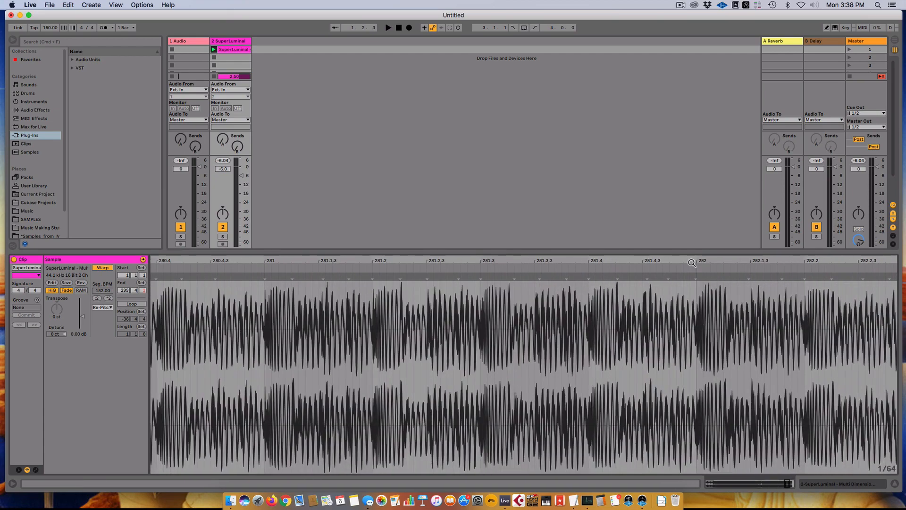
scroll("down", 3)
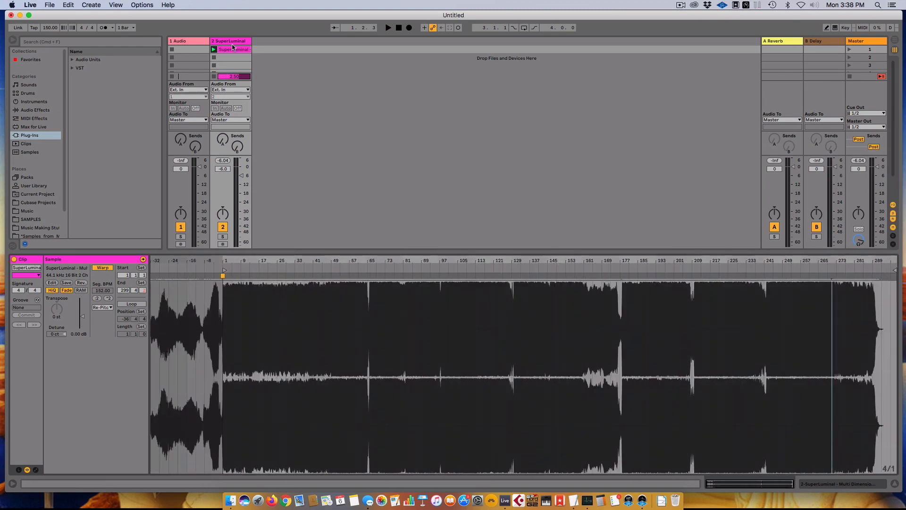
left_click(388, 28)
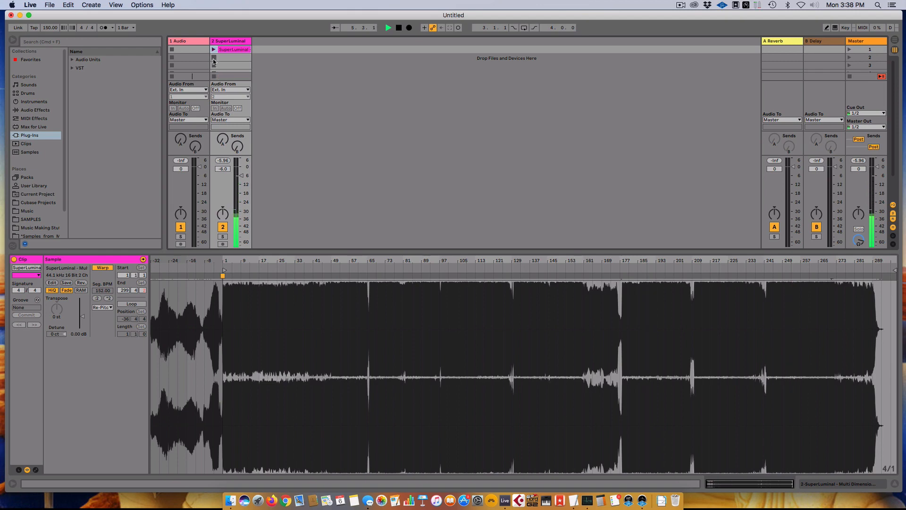
- Locate the Vertical - Shepherd wav in Music > 2017 and load it onto Live track 1
left_click(231, 49)
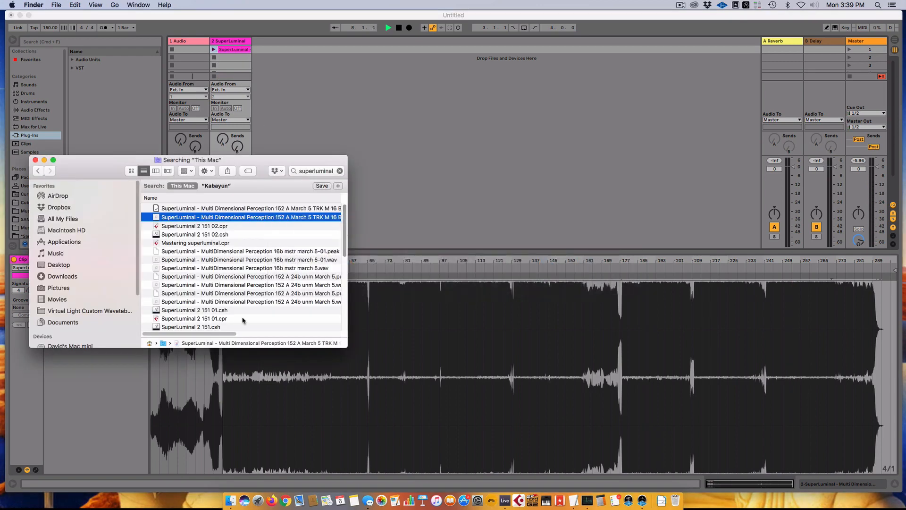
left_click(317, 171)
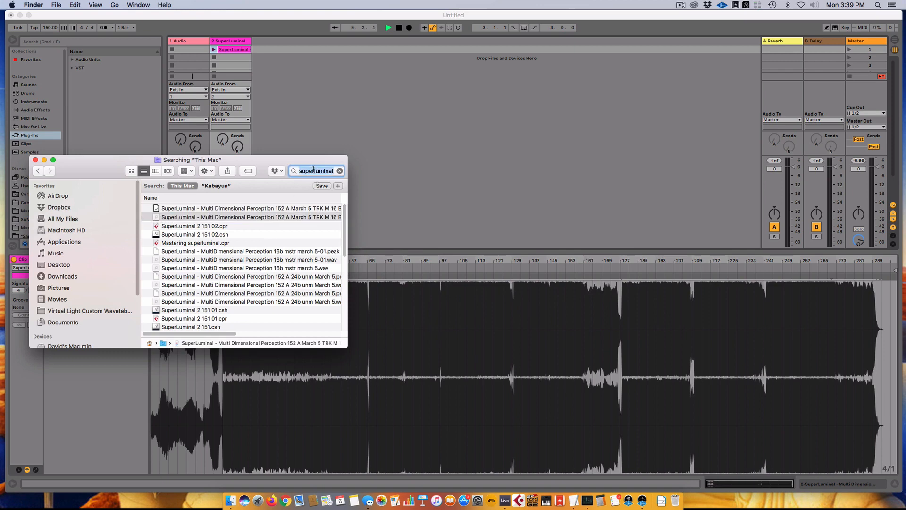
type("end")
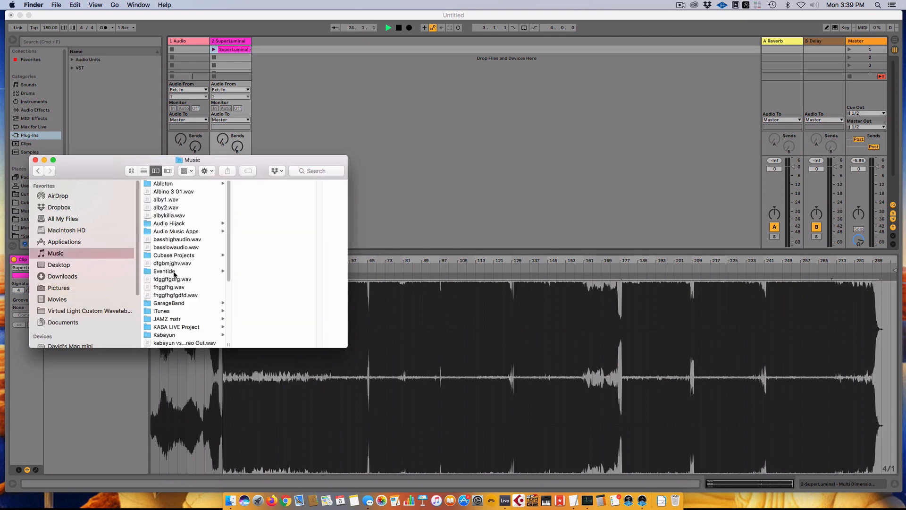
left_click(164, 334)
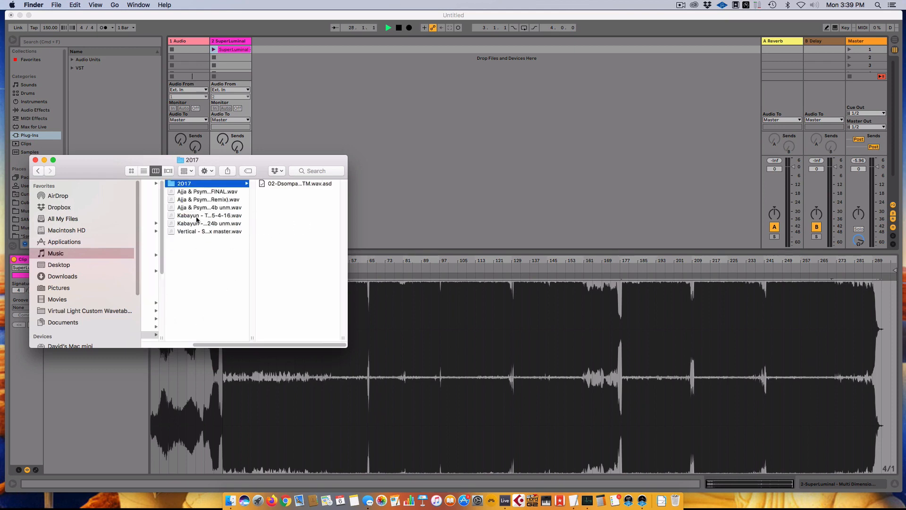
left_click(210, 231)
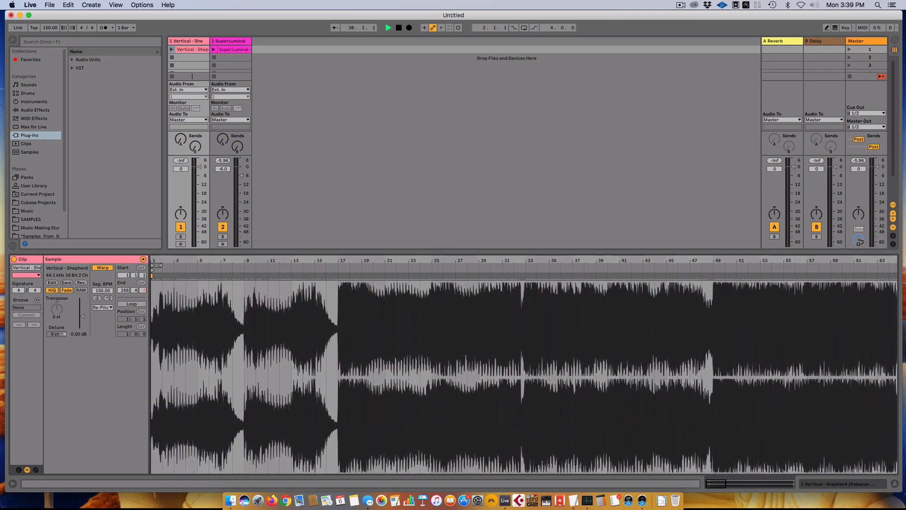
- Mark the Vertical - Shepherd clip's first kick and warp straight from it at the set tempo
left_click(102, 306)
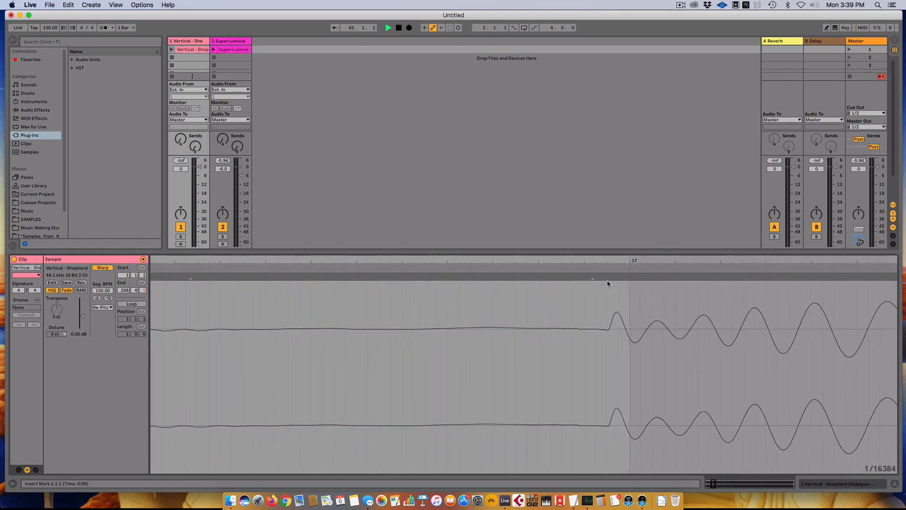
left_click(605, 275)
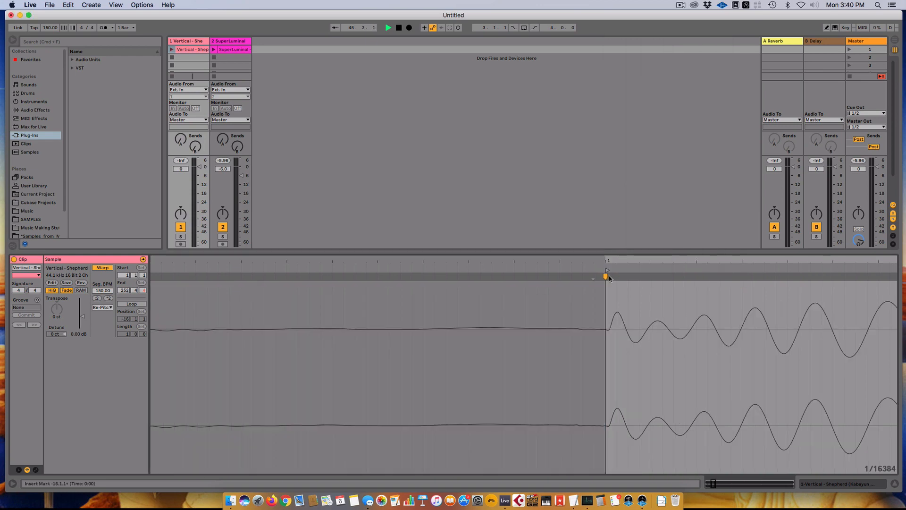
right_click(606, 277)
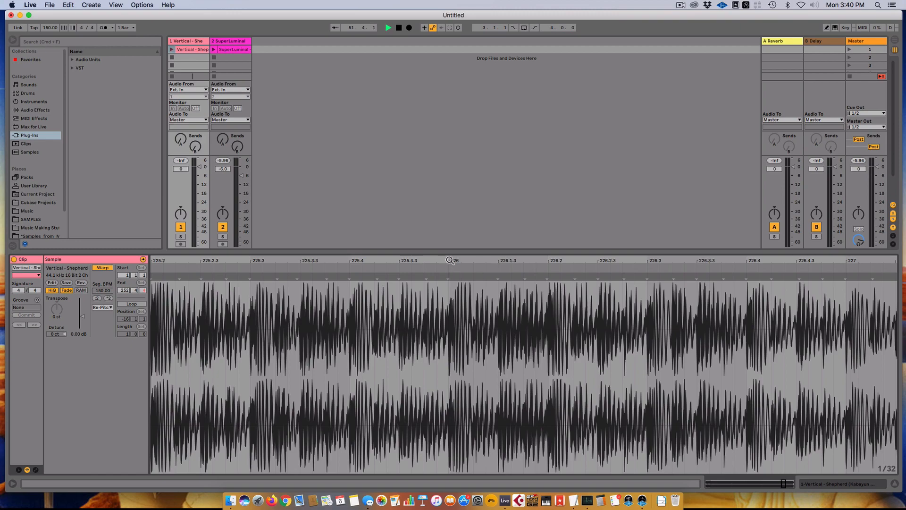
- Verify a late kick sits on the grid, then show track 1's empty audio effects chain
scroll("down", 3)
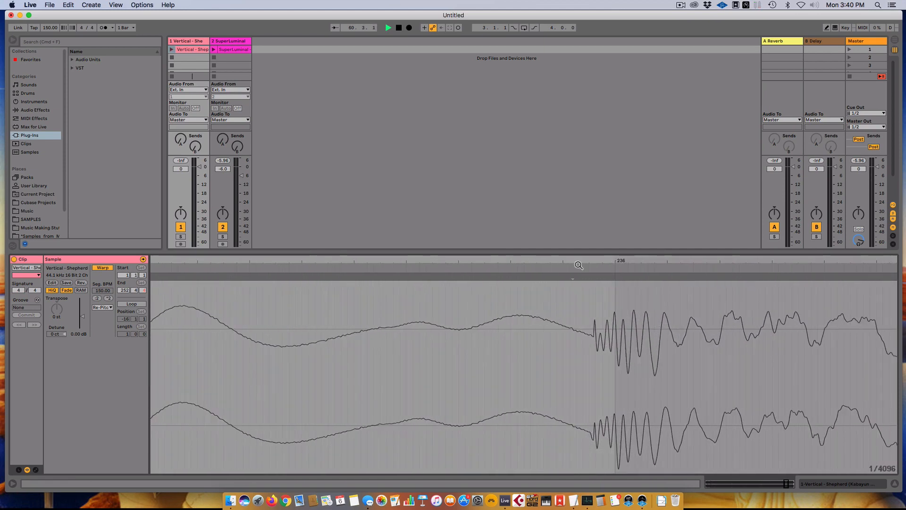
left_click(588, 276)
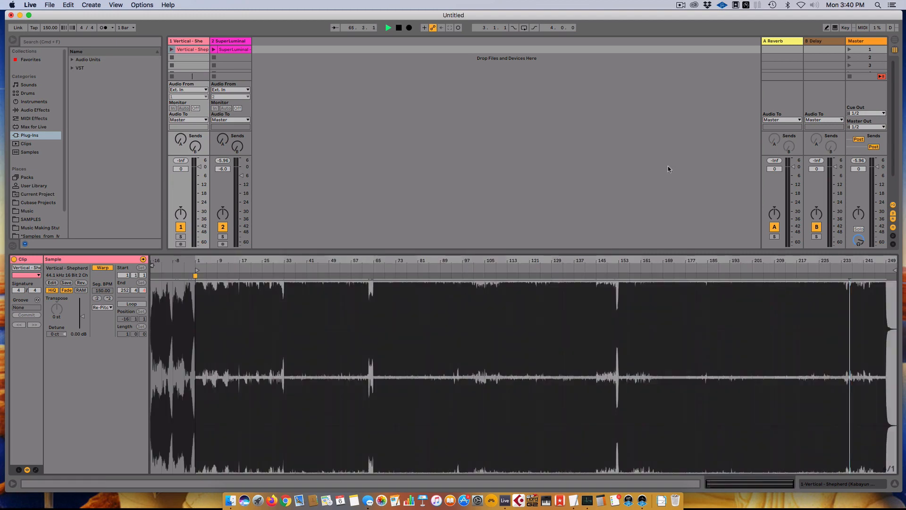
left_click(192, 49)
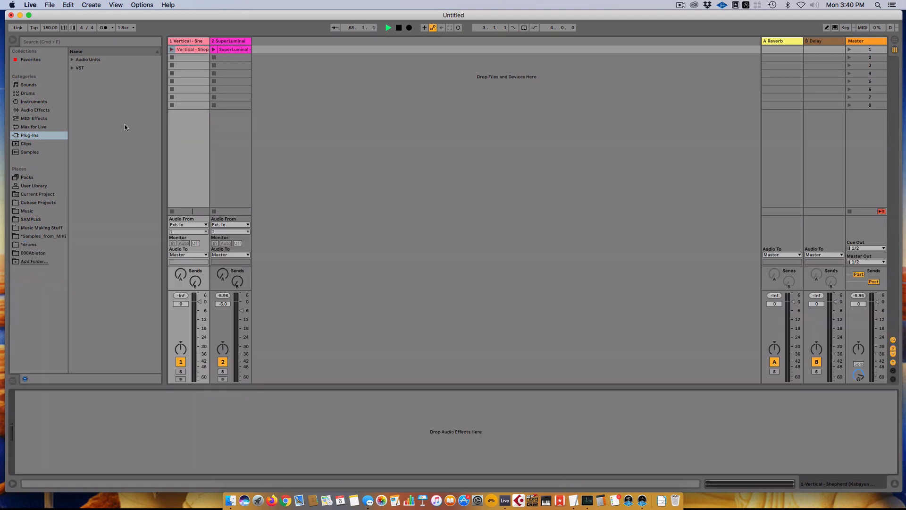
- Add EQ Three from Audio Effects to track 1 and launch the Vertical - Shepherd clip
left_click(34, 118)
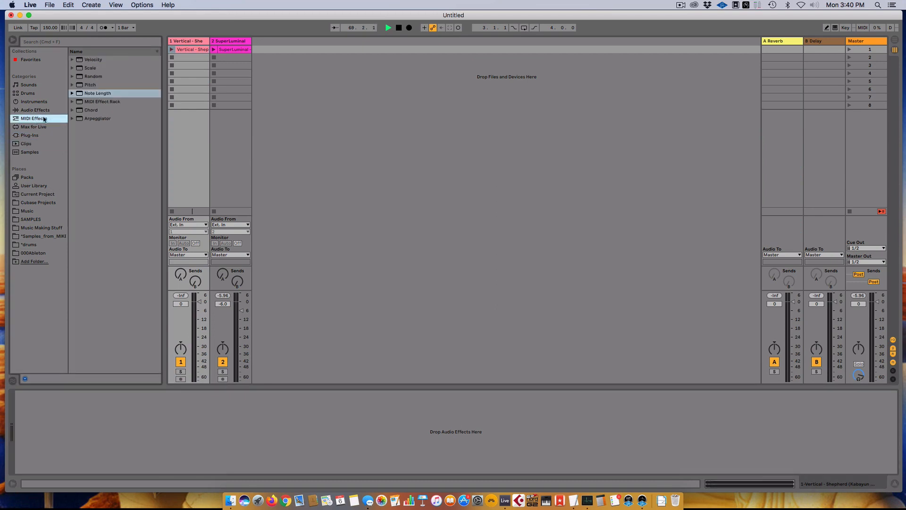
left_click(34, 109)
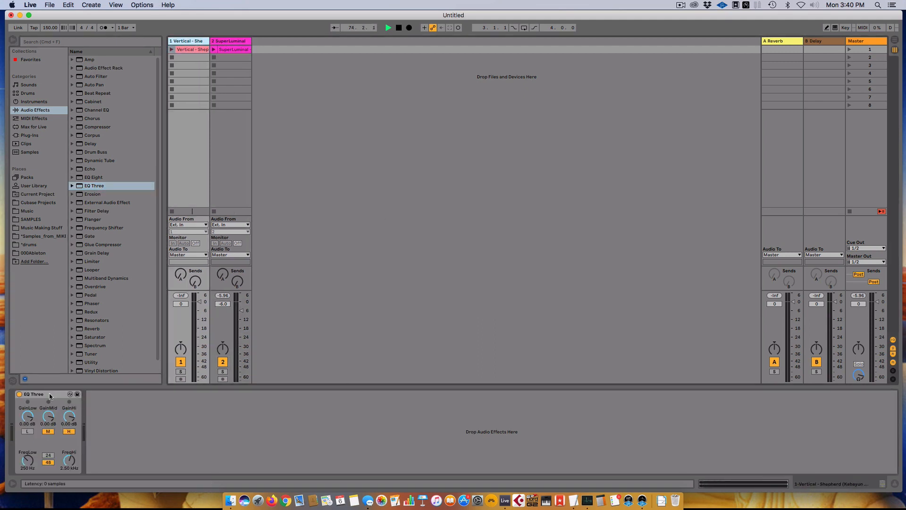
left_click(230, 41)
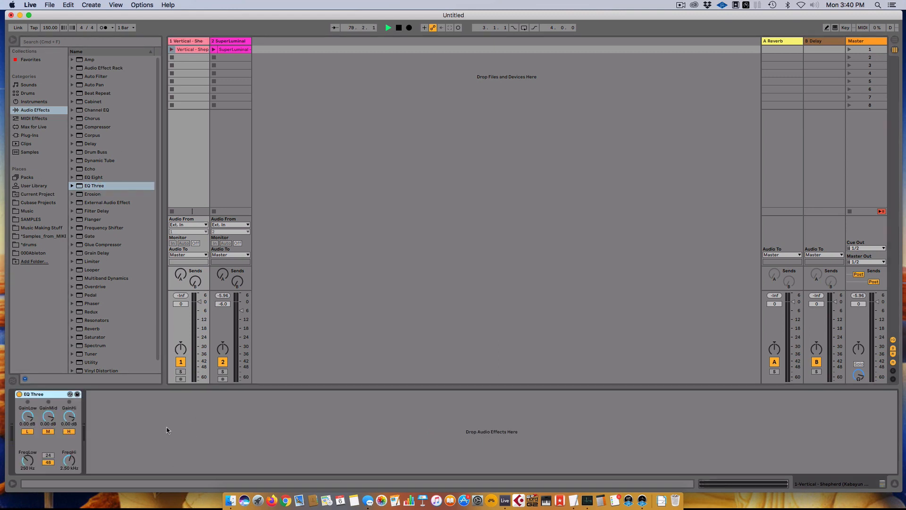
left_click(68, 431)
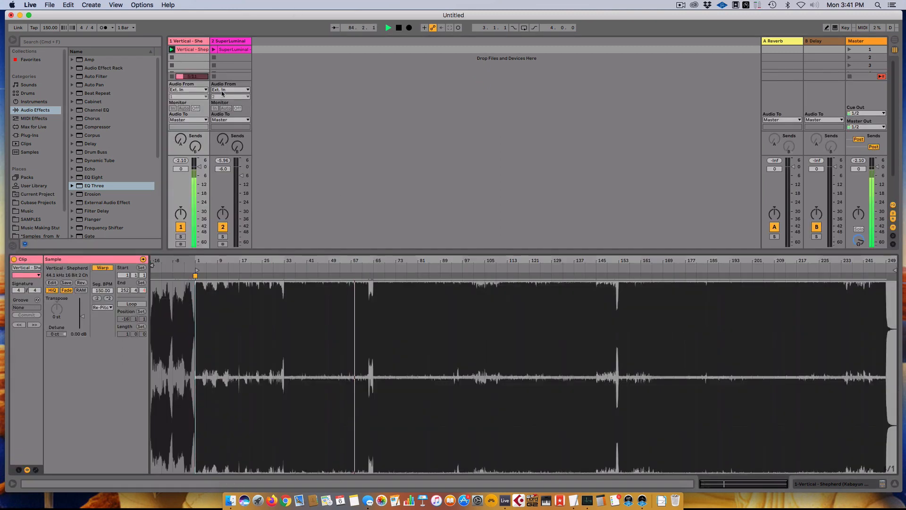
- Play both clips together and toggle the mid band of Vertical - Shepherd's EQ Three
left_click(230, 41)
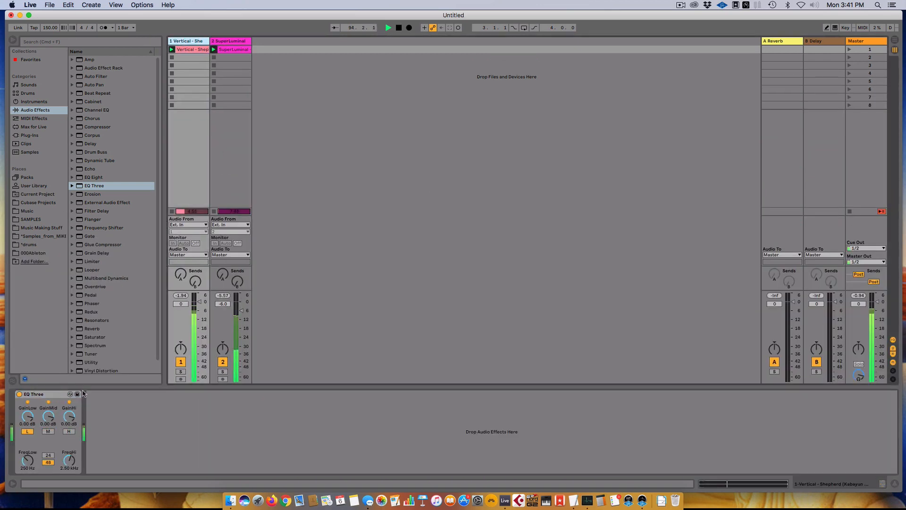
left_click(48, 431)
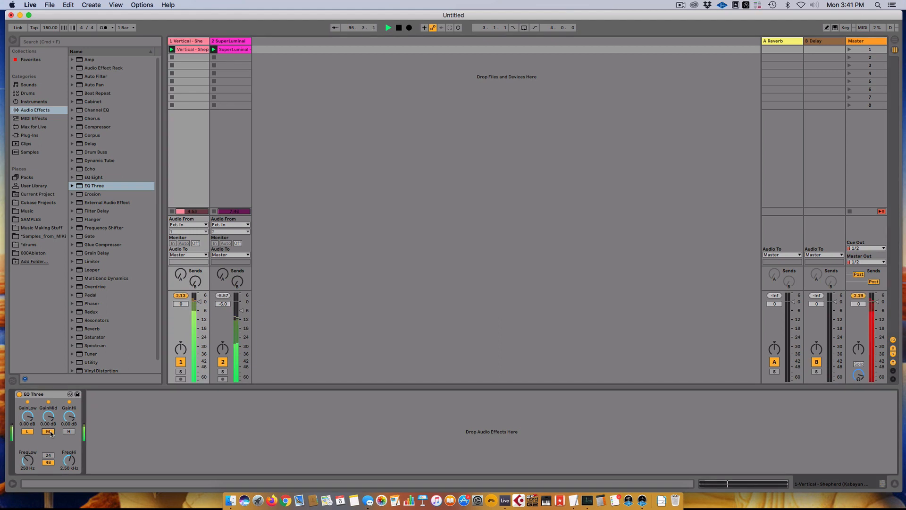